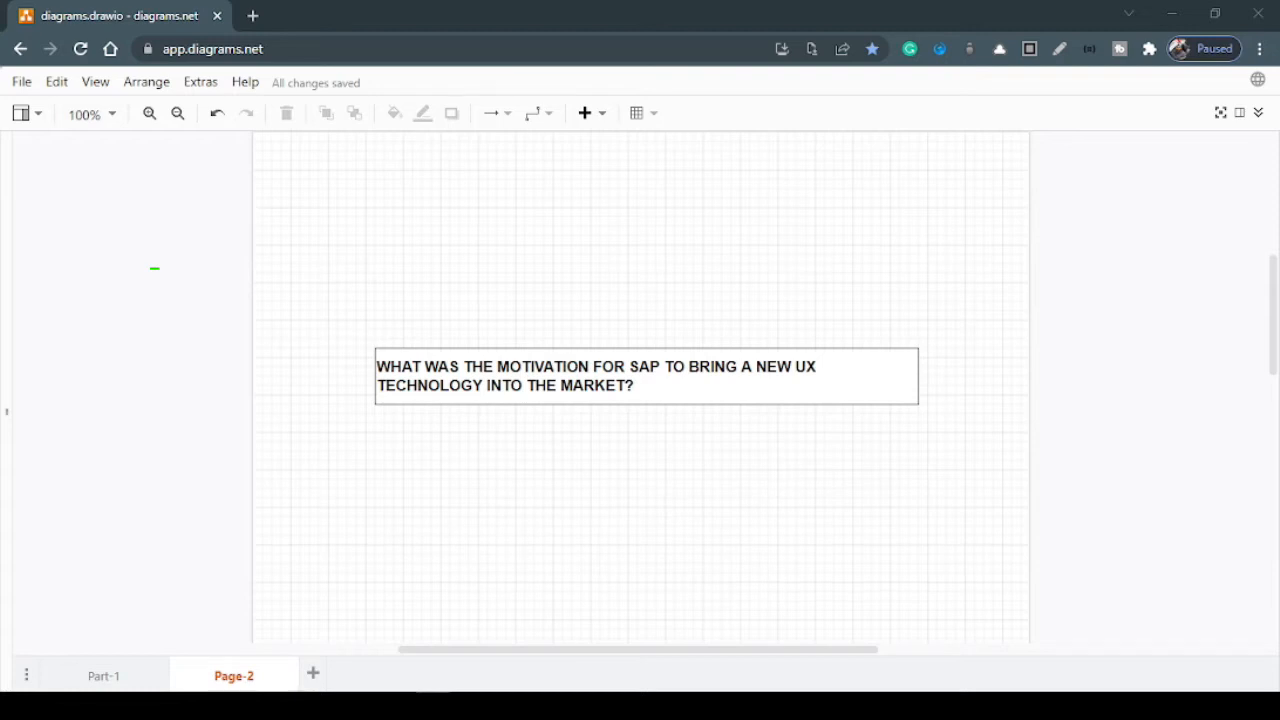
# - Bring up the '13 reasons why SAP should open-source SAPUI5' post and start reading its reasons
pyautogui.click(340, 16)
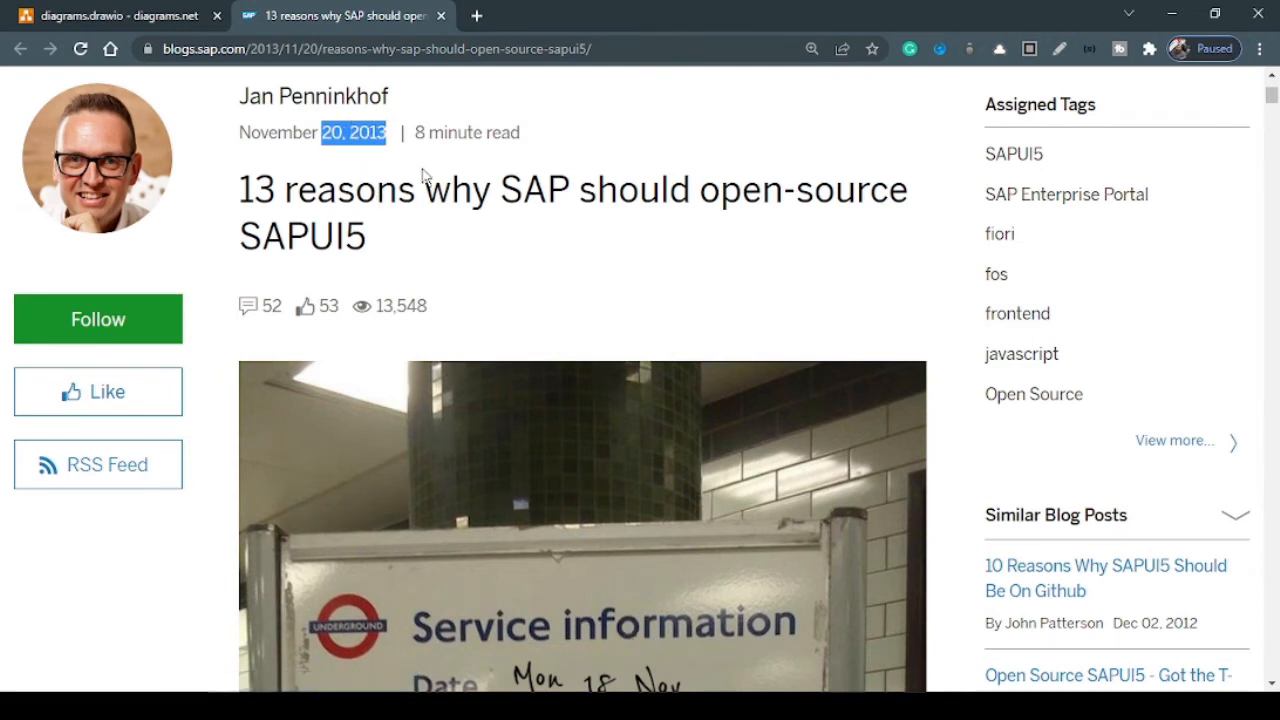
pyautogui.click(504, 238)
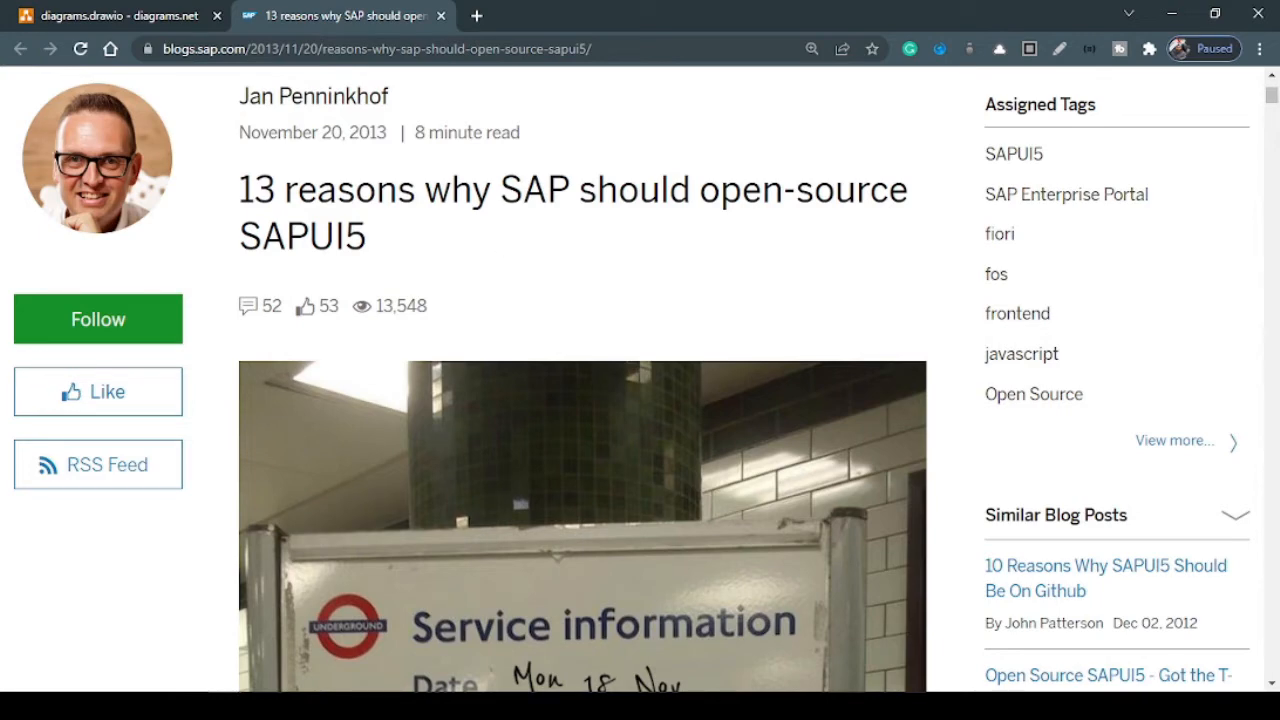
pyautogui.scroll(-3)
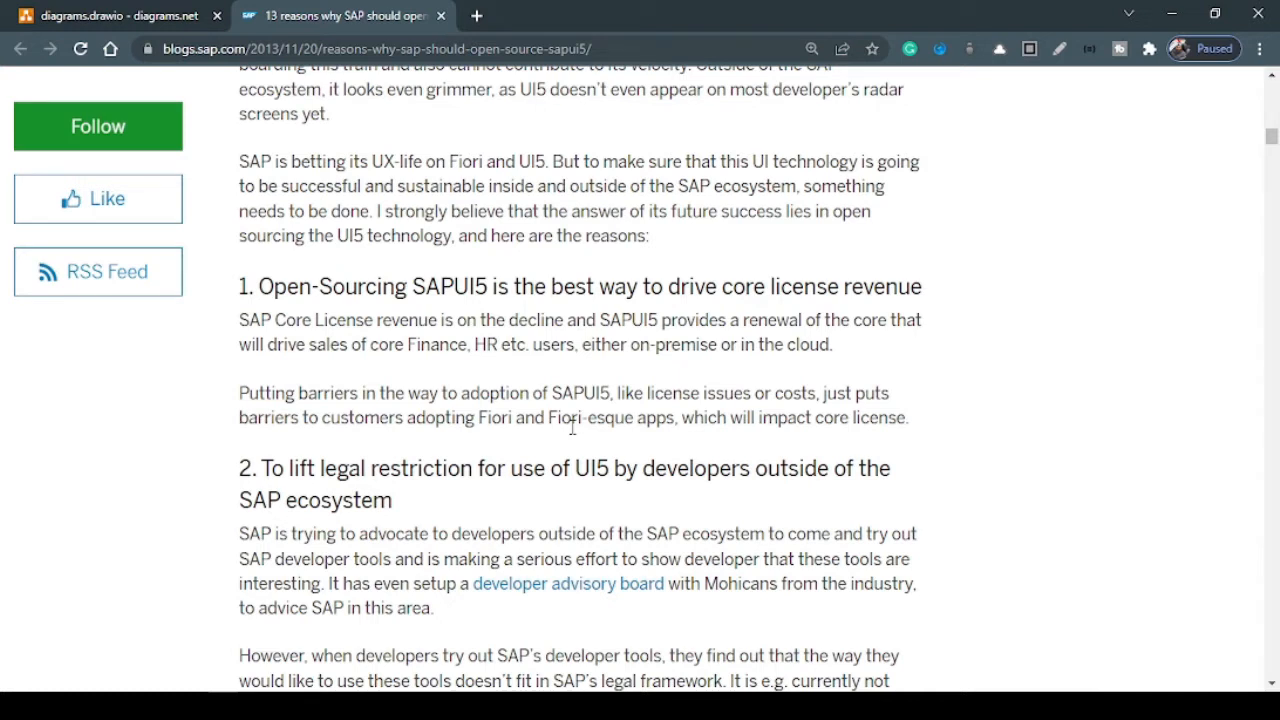
pyautogui.moveTo(444, 456)
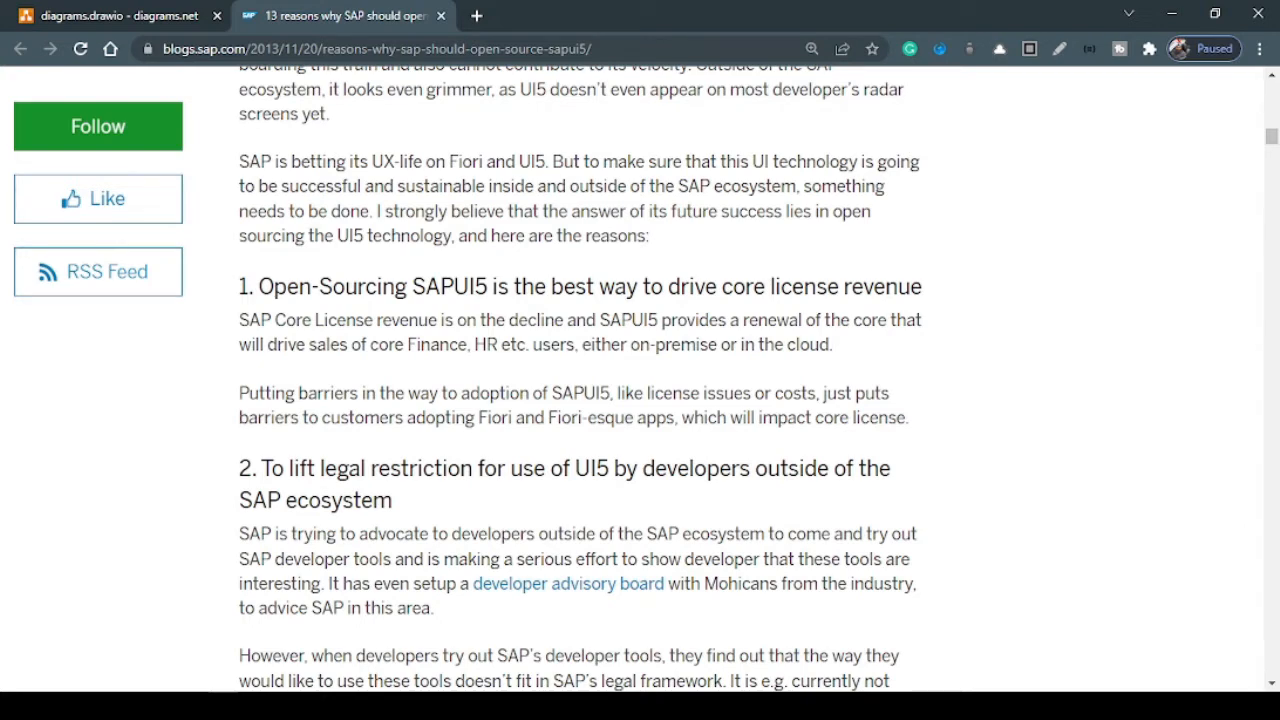
pyautogui.scroll(-3)
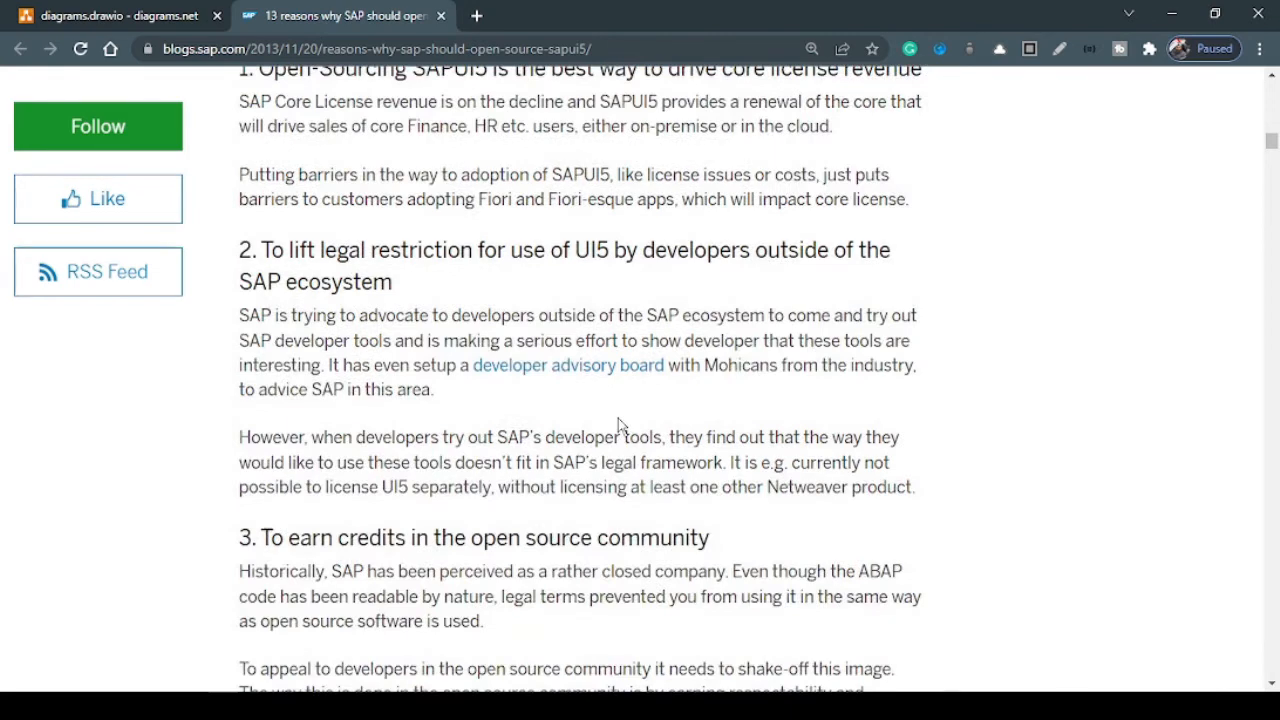
# - Read on through reasons up to eight of the open-sourcing SAPUI5 article
pyautogui.scroll(-3)
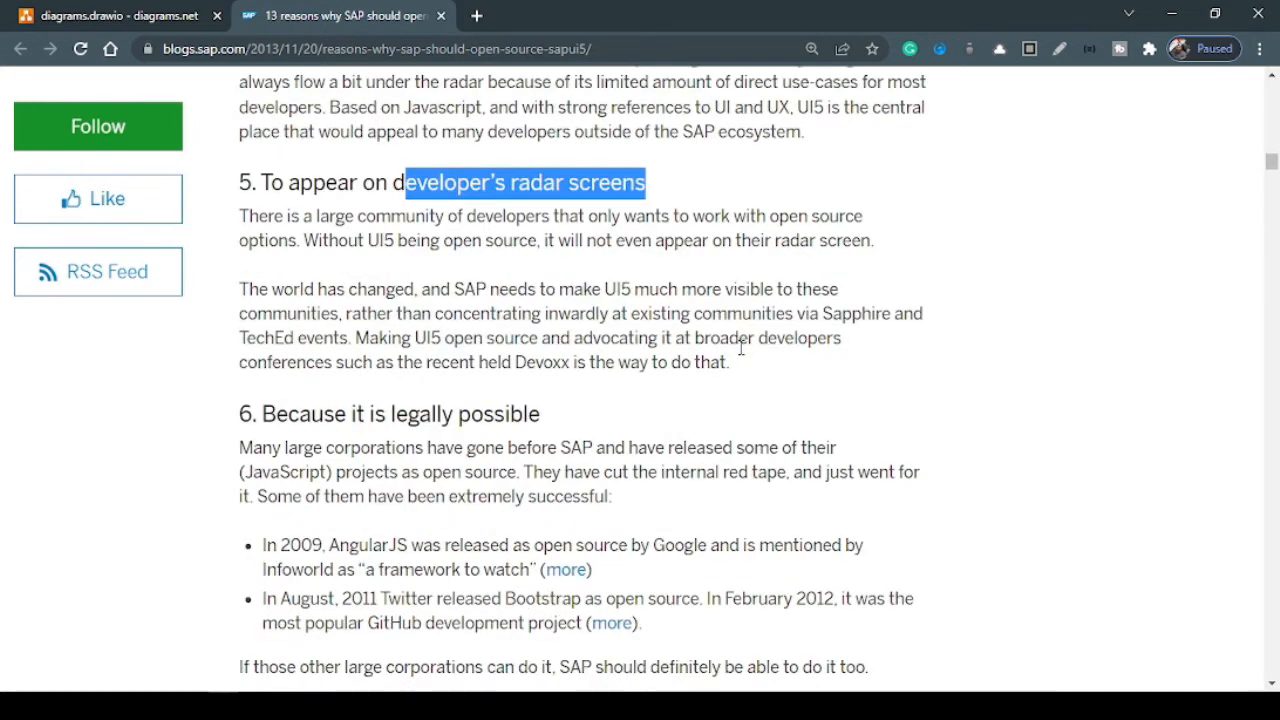
pyautogui.scroll(-3)
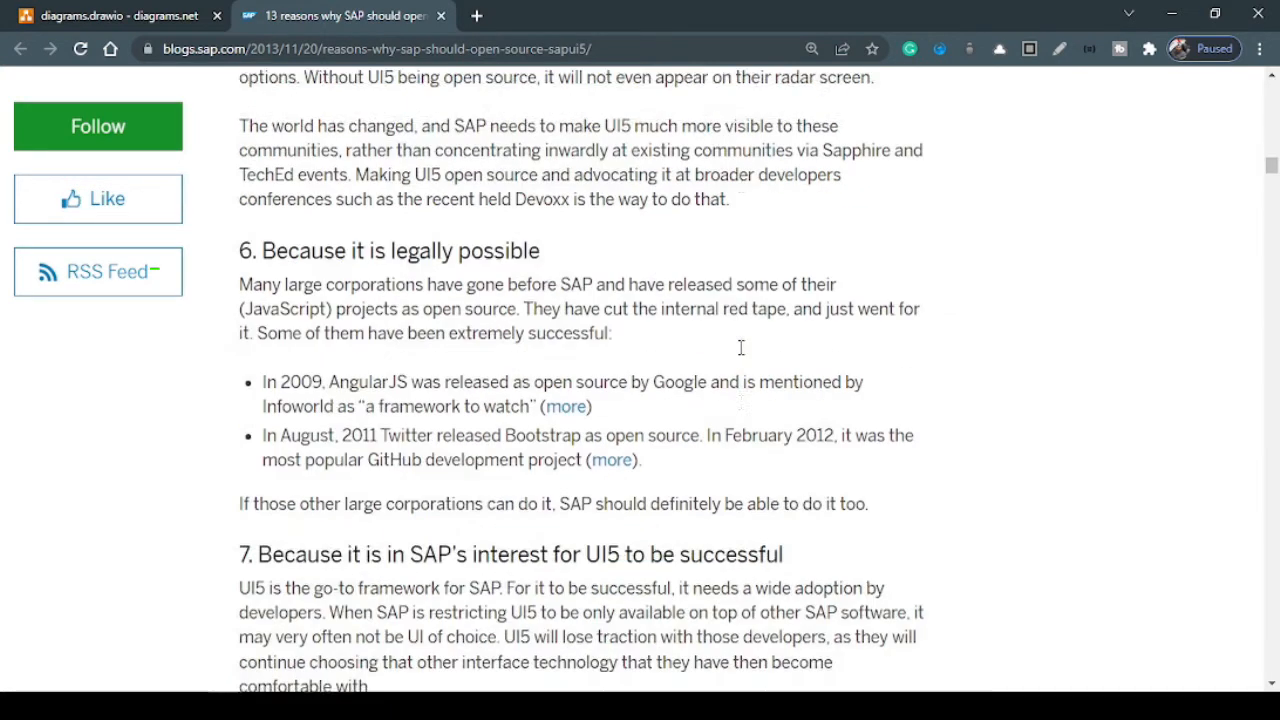
pyautogui.scroll(-3)
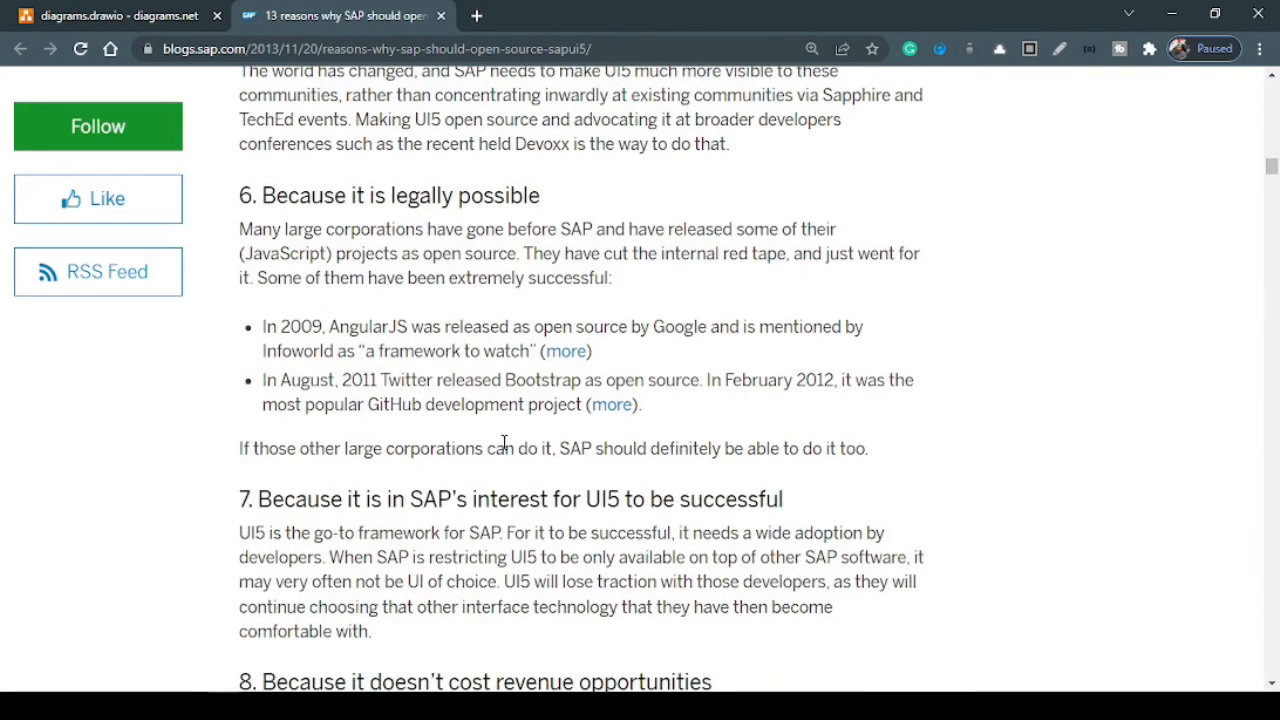
pyautogui.moveTo(704, 320)
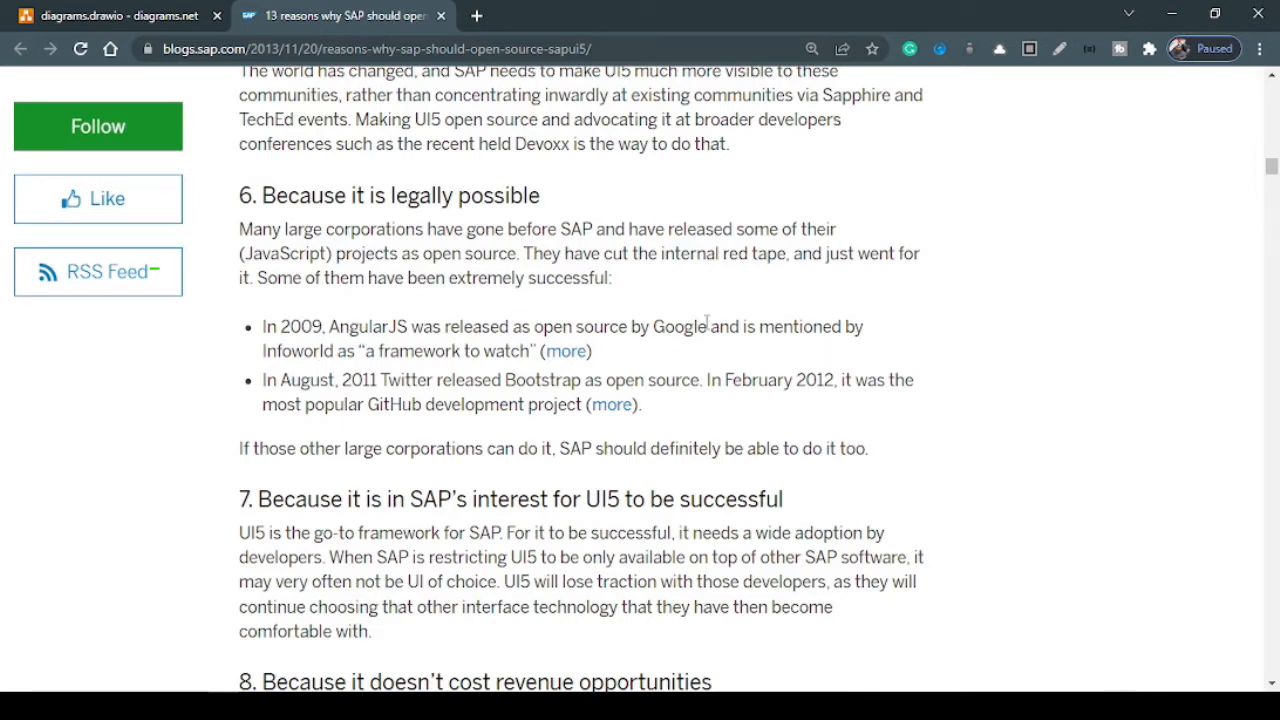
pyautogui.moveTo(640, 326); pyautogui.dragTo(730, 326)
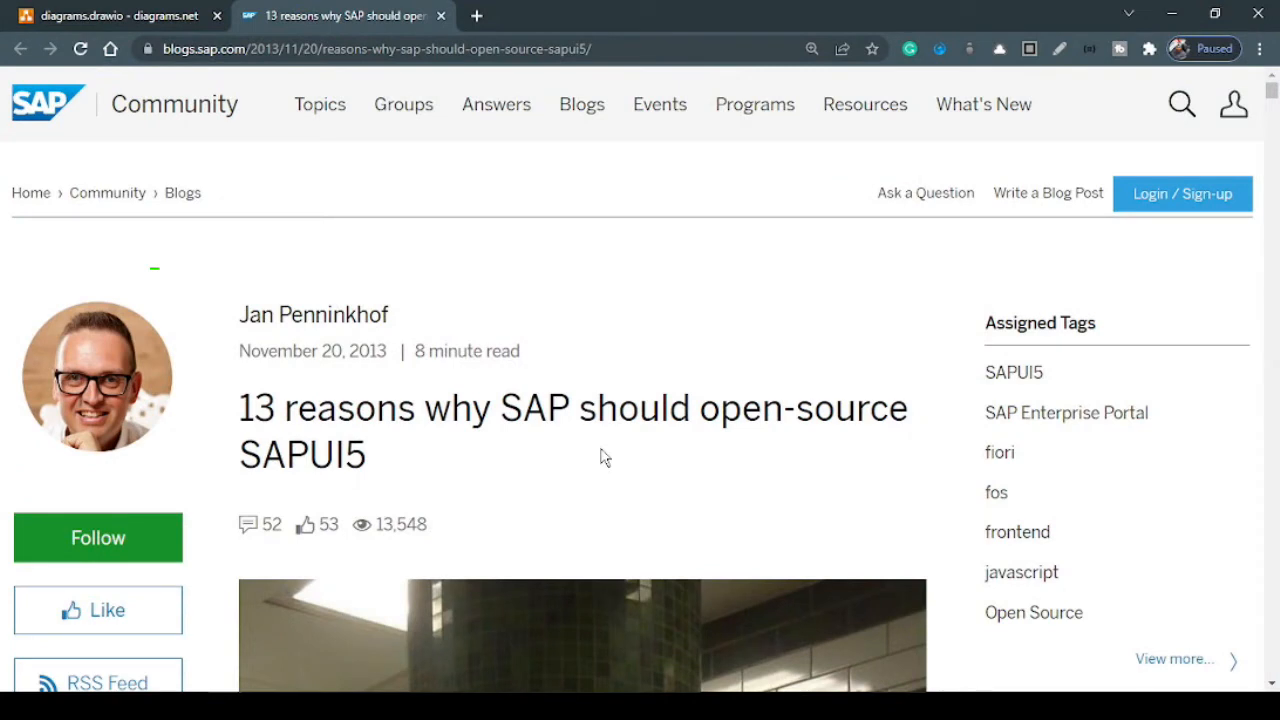
pyautogui.moveTo(616, 458)
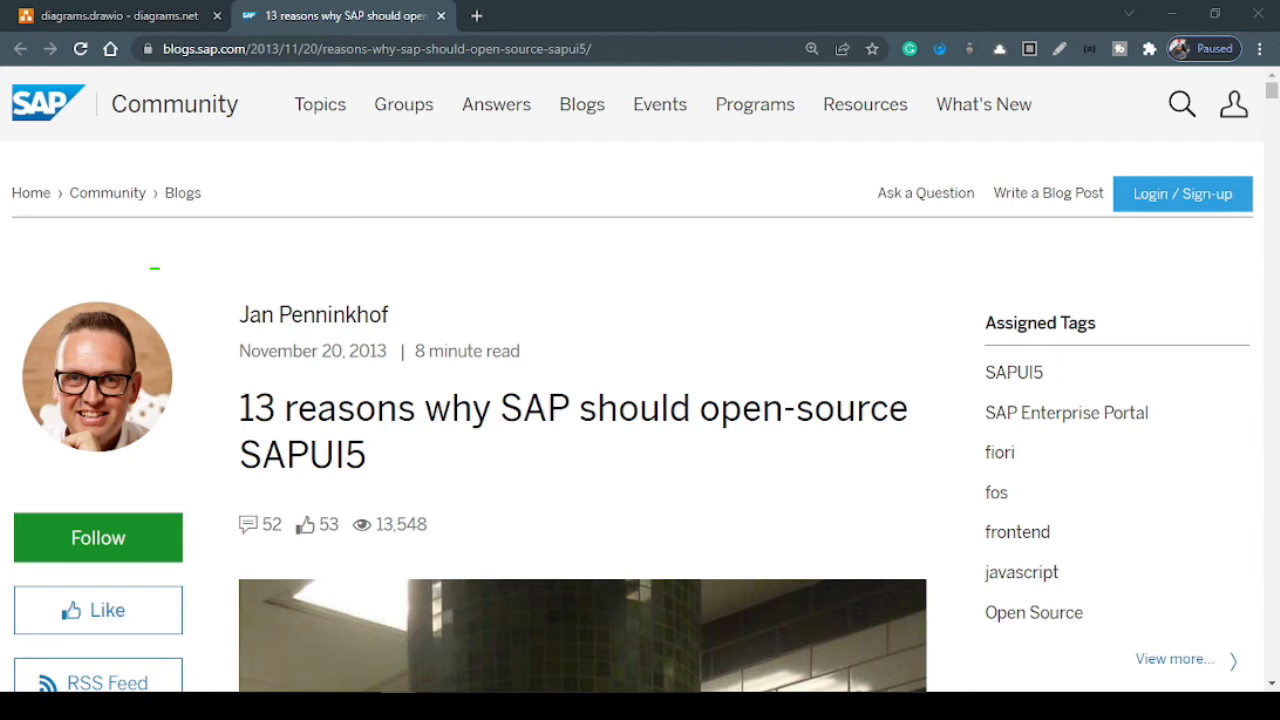
pyautogui.click(116, 16)
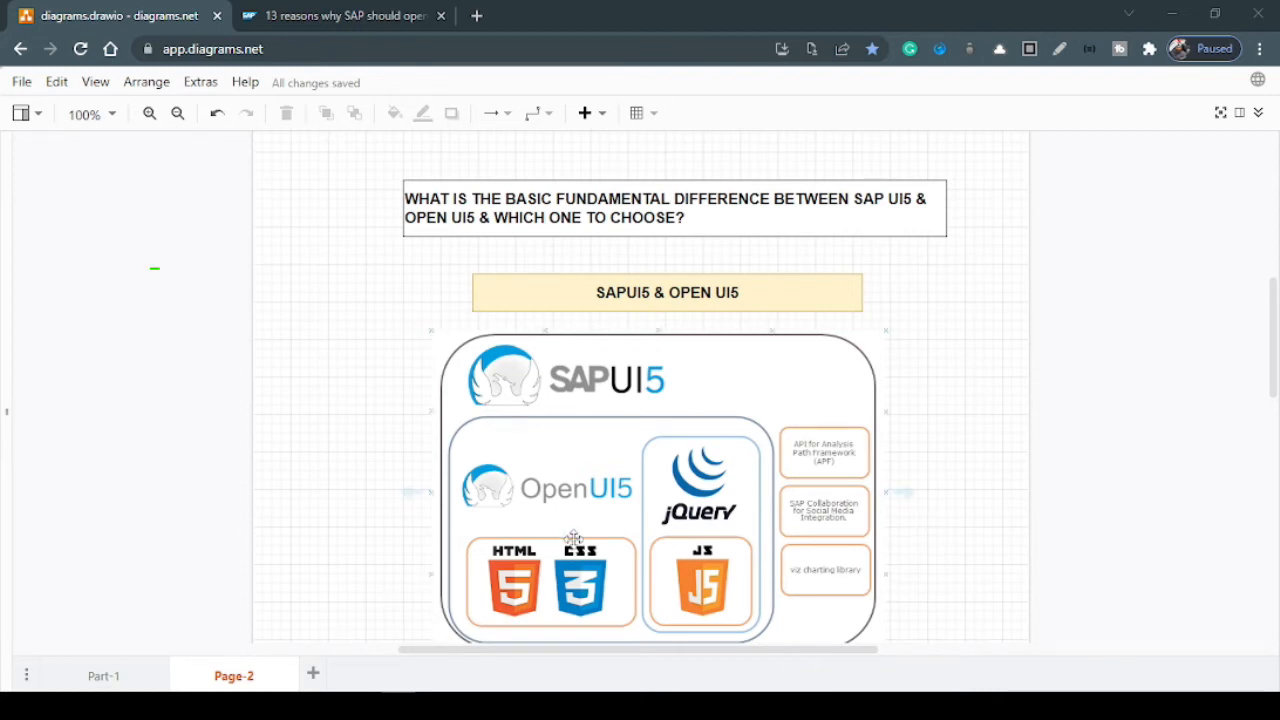
pyautogui.moveTo(572, 500)
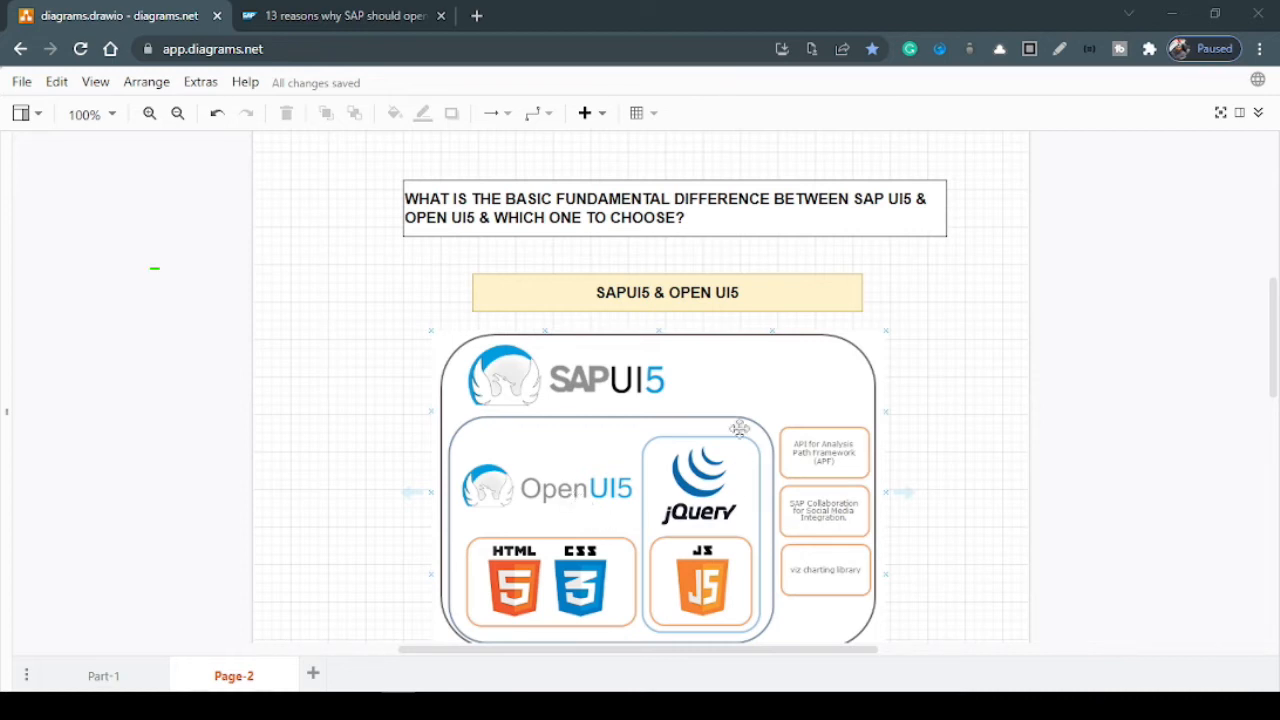
pyautogui.moveTo(836, 464)
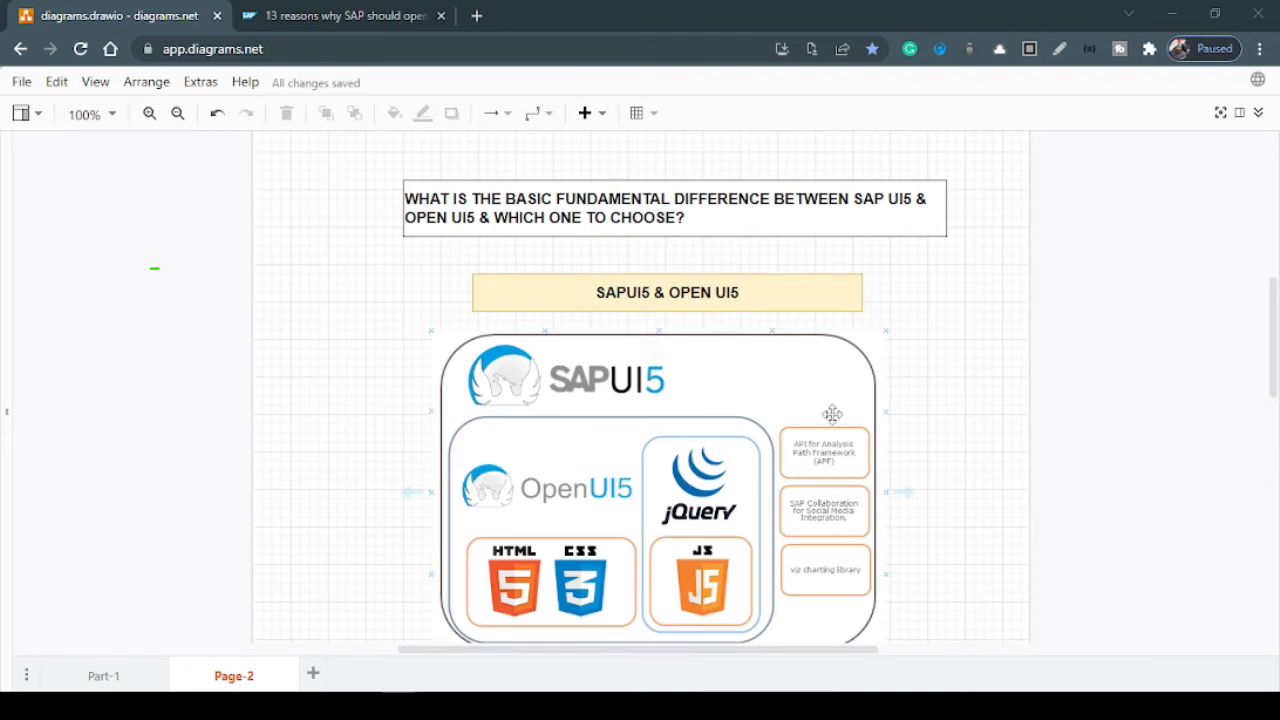
pyautogui.moveTo(870, 488)
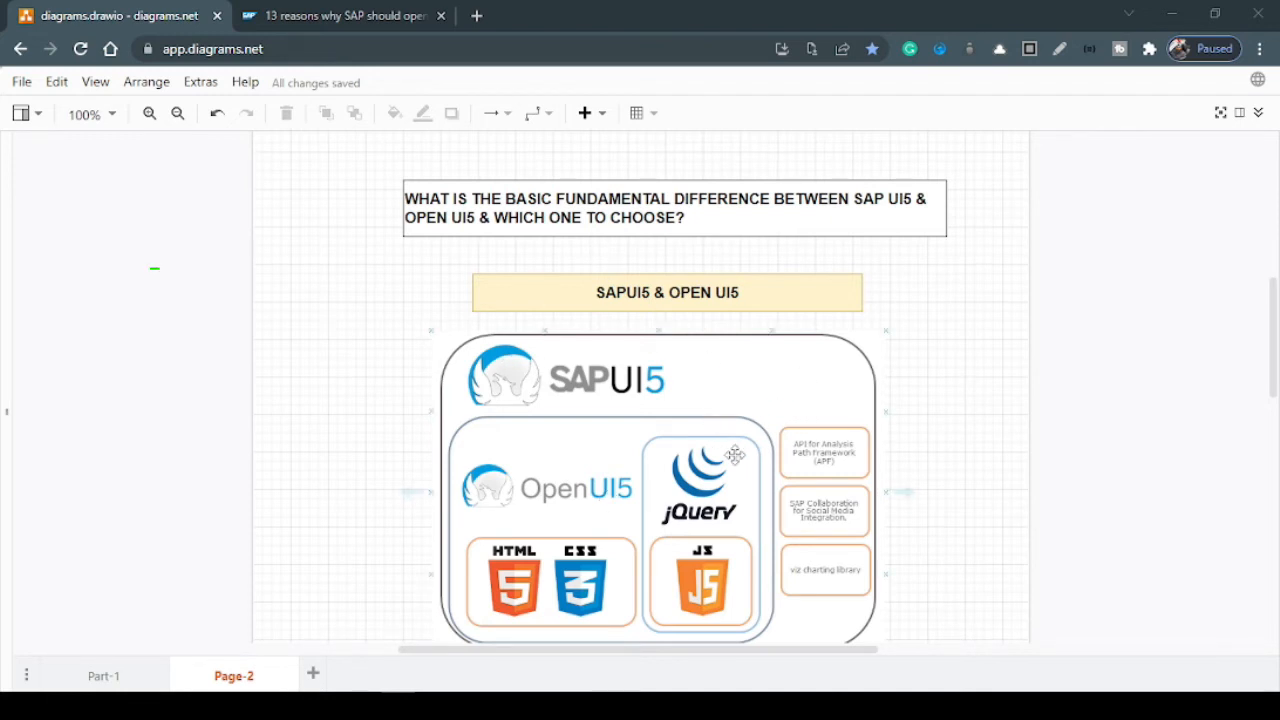
pyautogui.moveTo(562, 392)
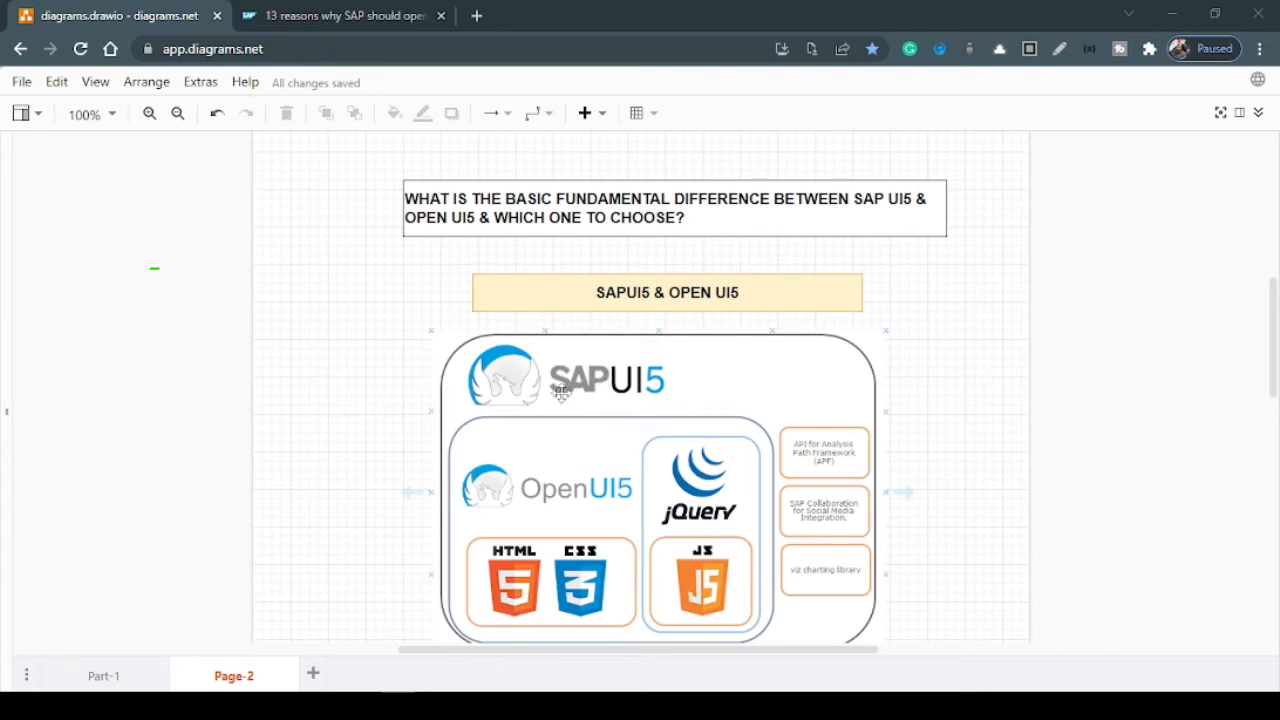
pyautogui.moveTo(624, 508)
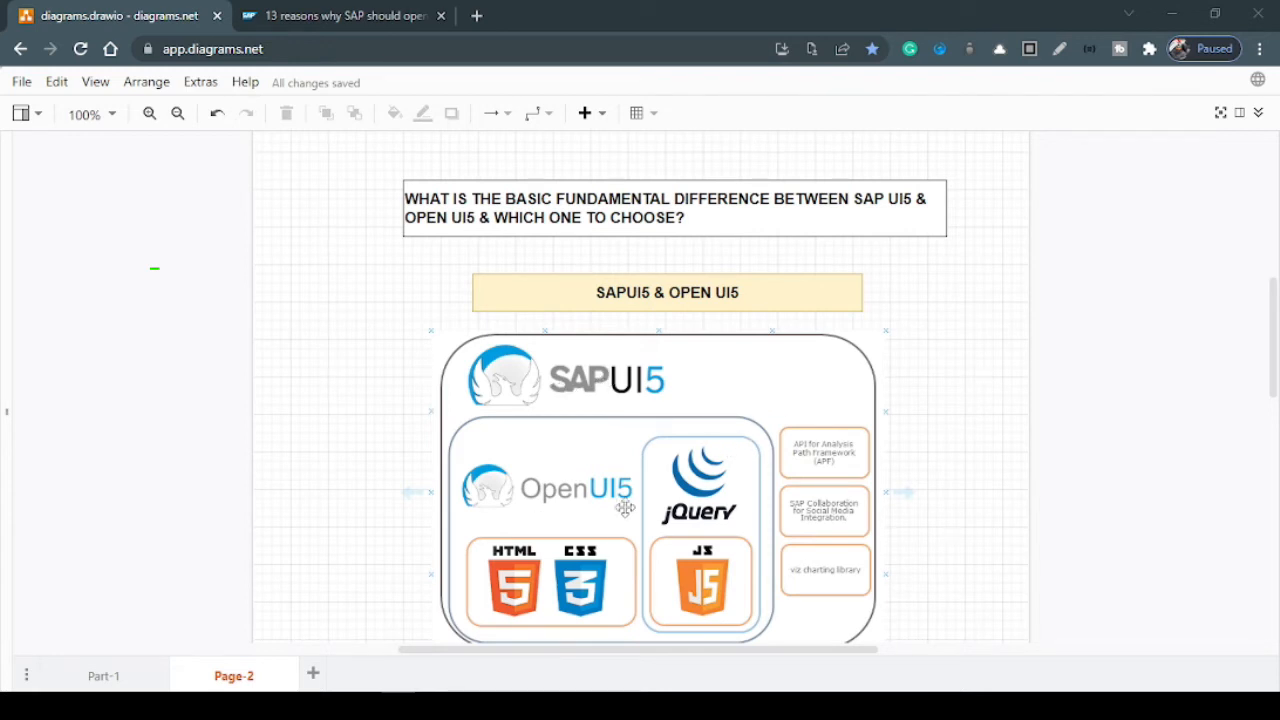
pyautogui.moveTo(524, 374)
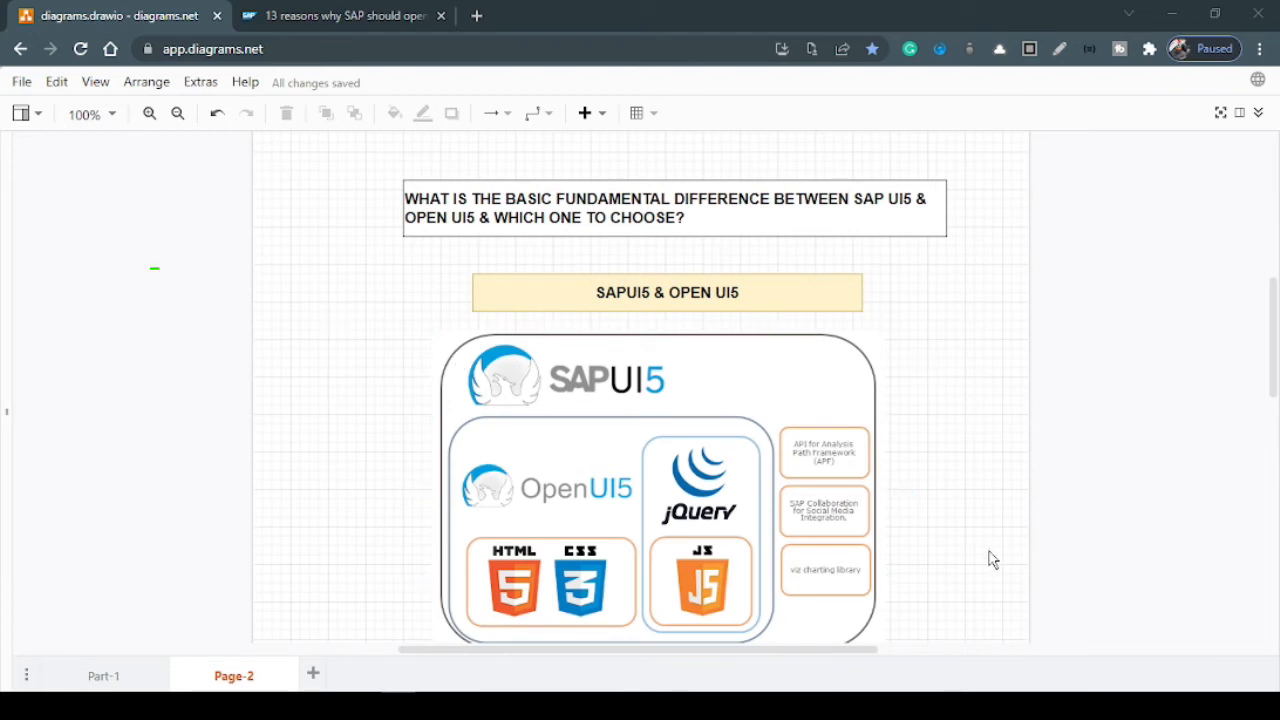
pyautogui.click(660, 376)
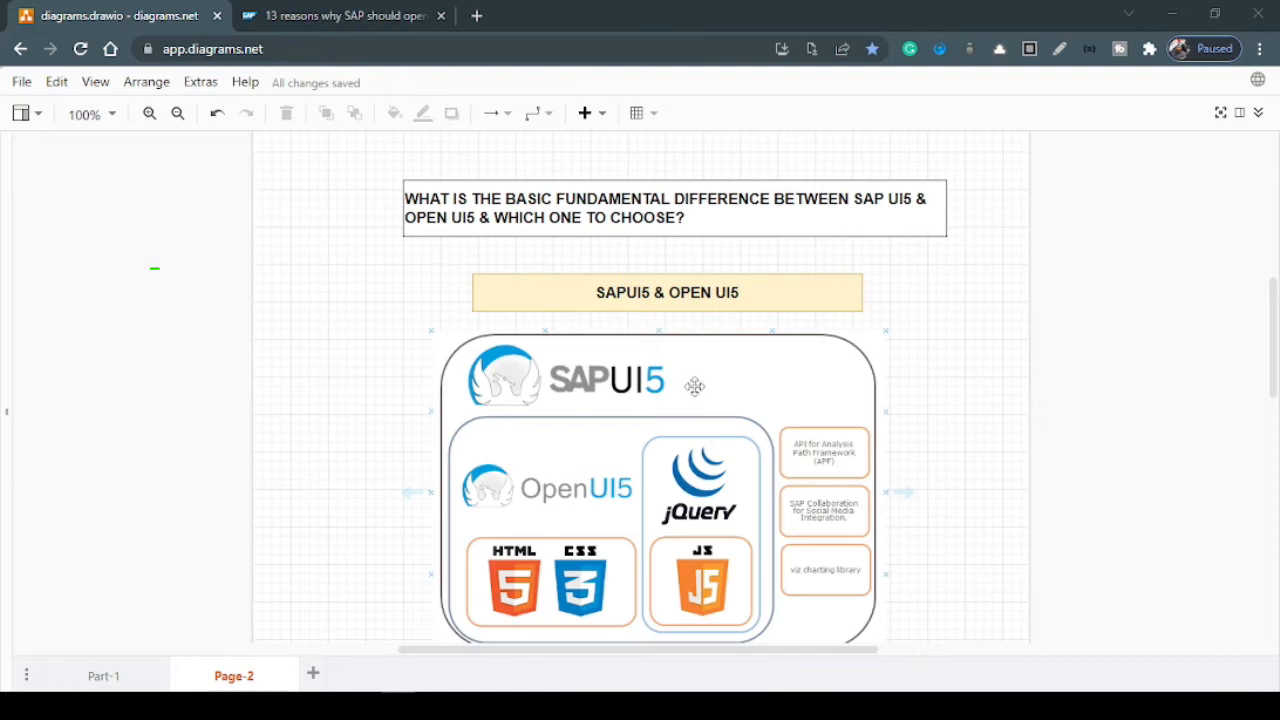
pyautogui.moveTo(548, 552)
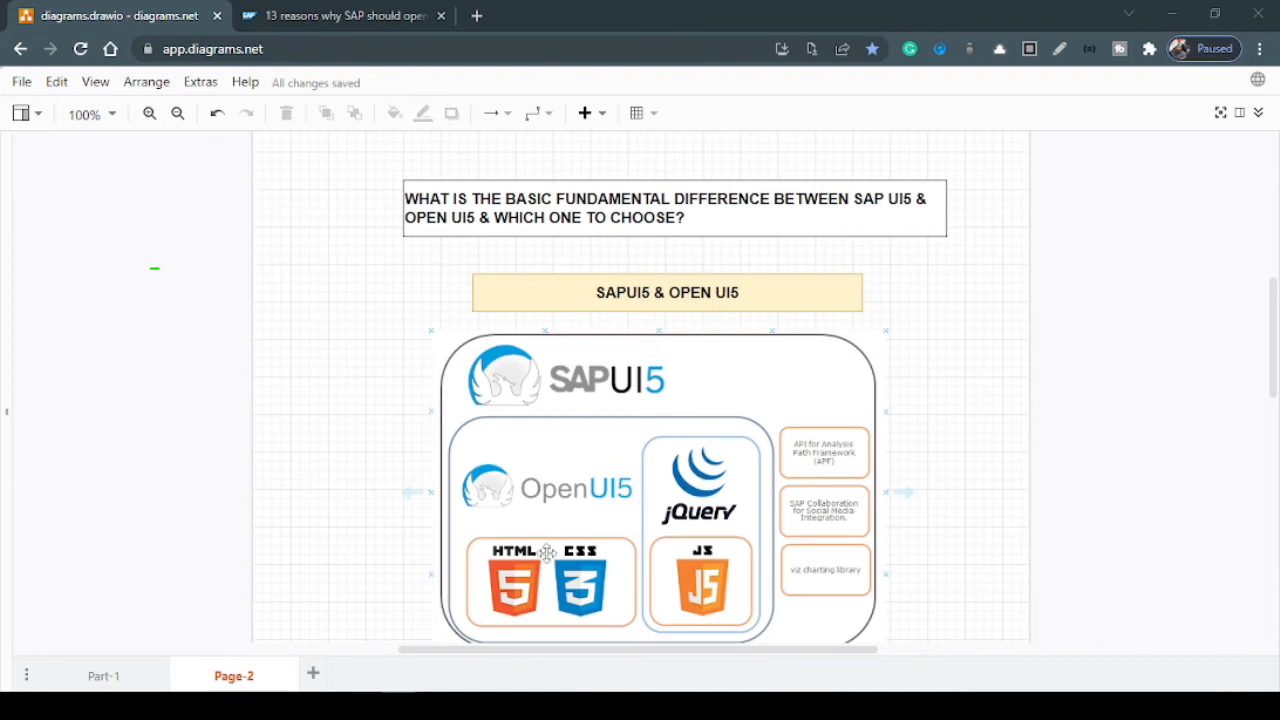
pyautogui.moveTo(500, 516)
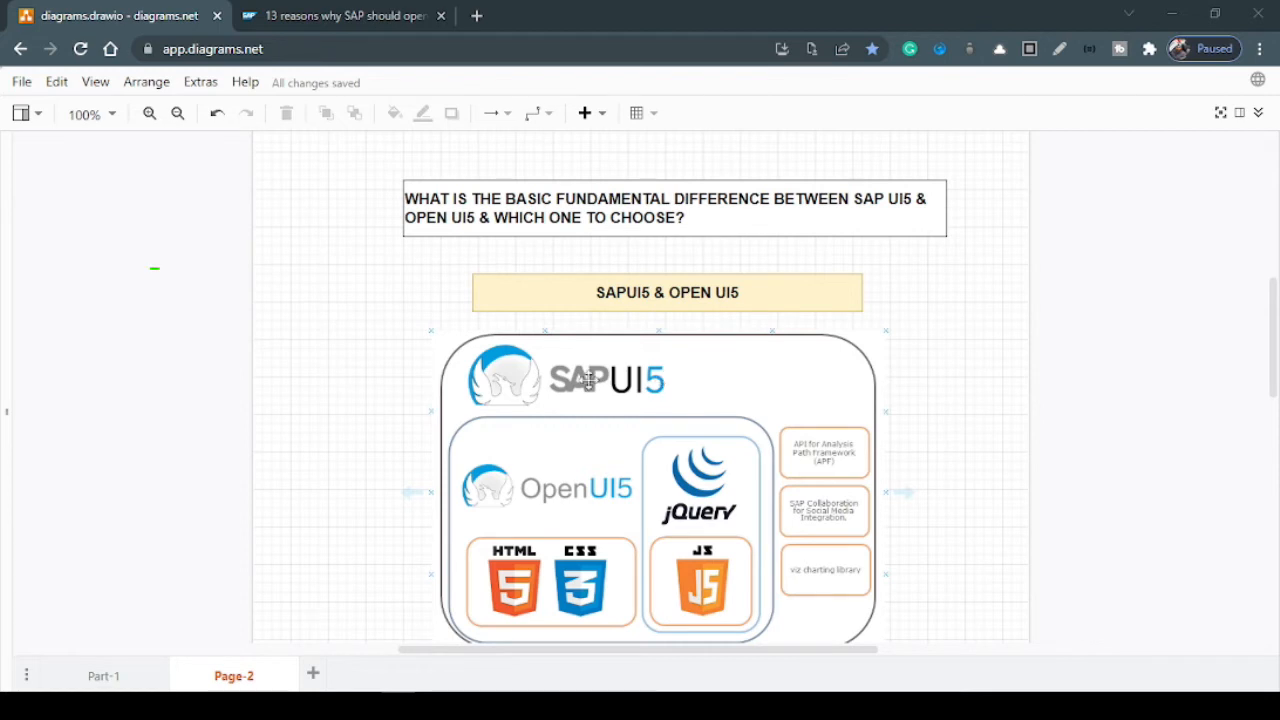
pyautogui.moveTo(600, 496)
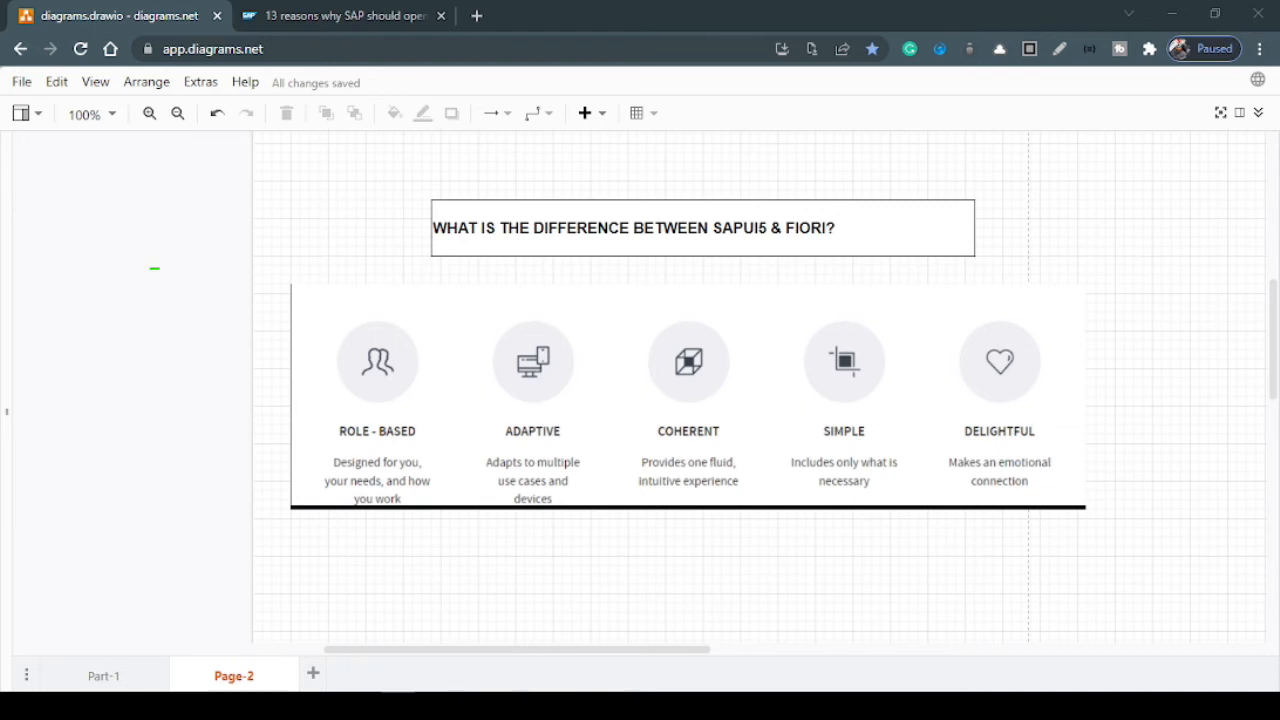
# - Select the Fiori design principles image showing role-based, adaptive, coherent, simple, delightful
pyautogui.click(688, 396)
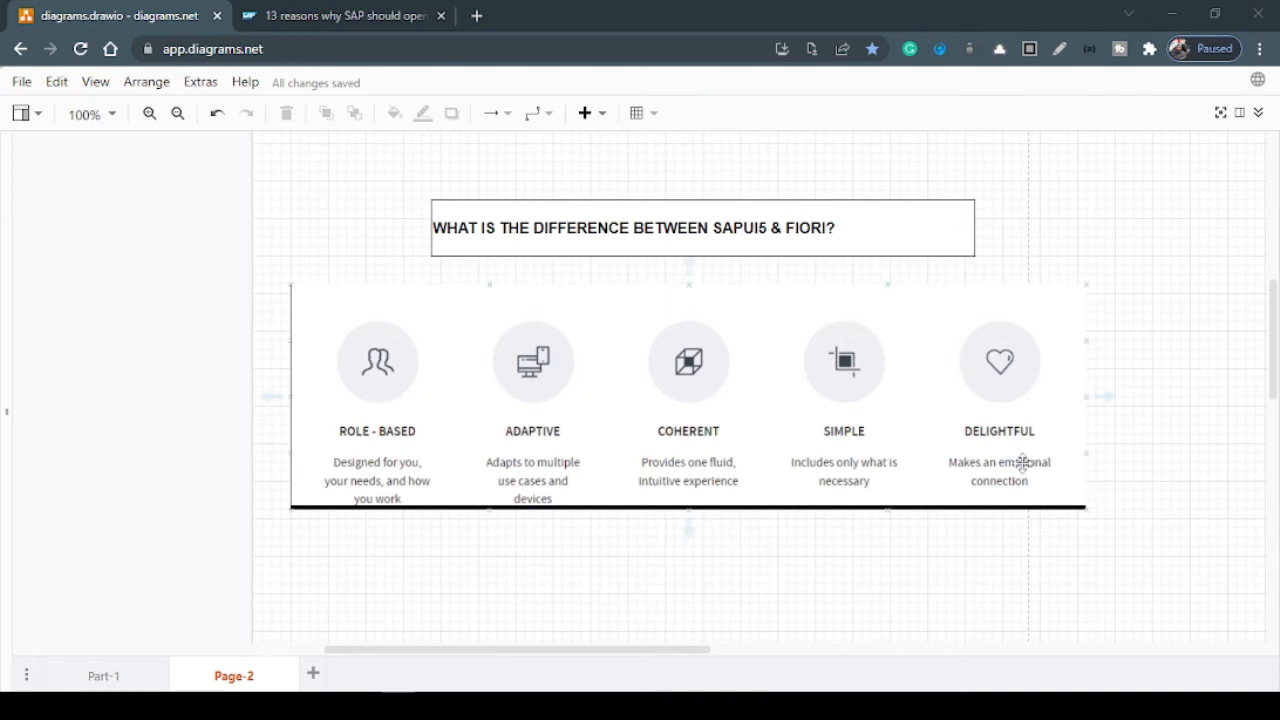
pyautogui.moveTo(902, 436)
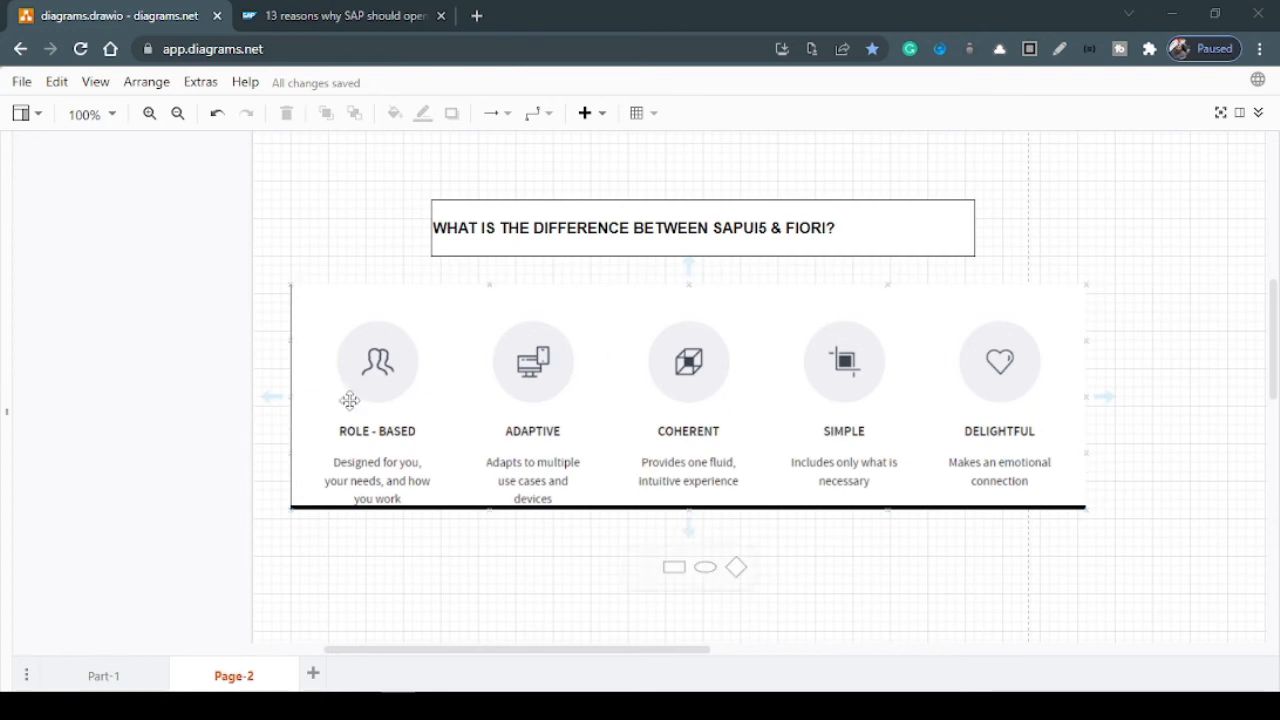
pyautogui.moveTo(558, 444)
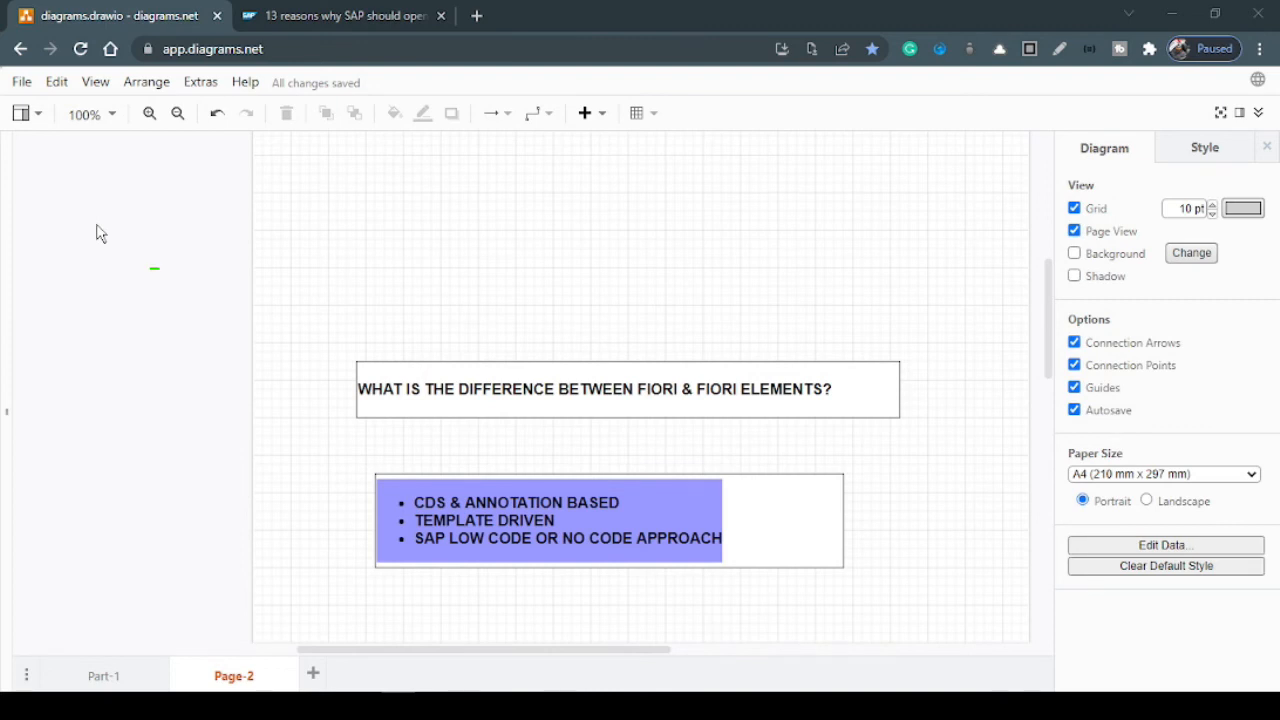
pyautogui.moveTo(532, 588)
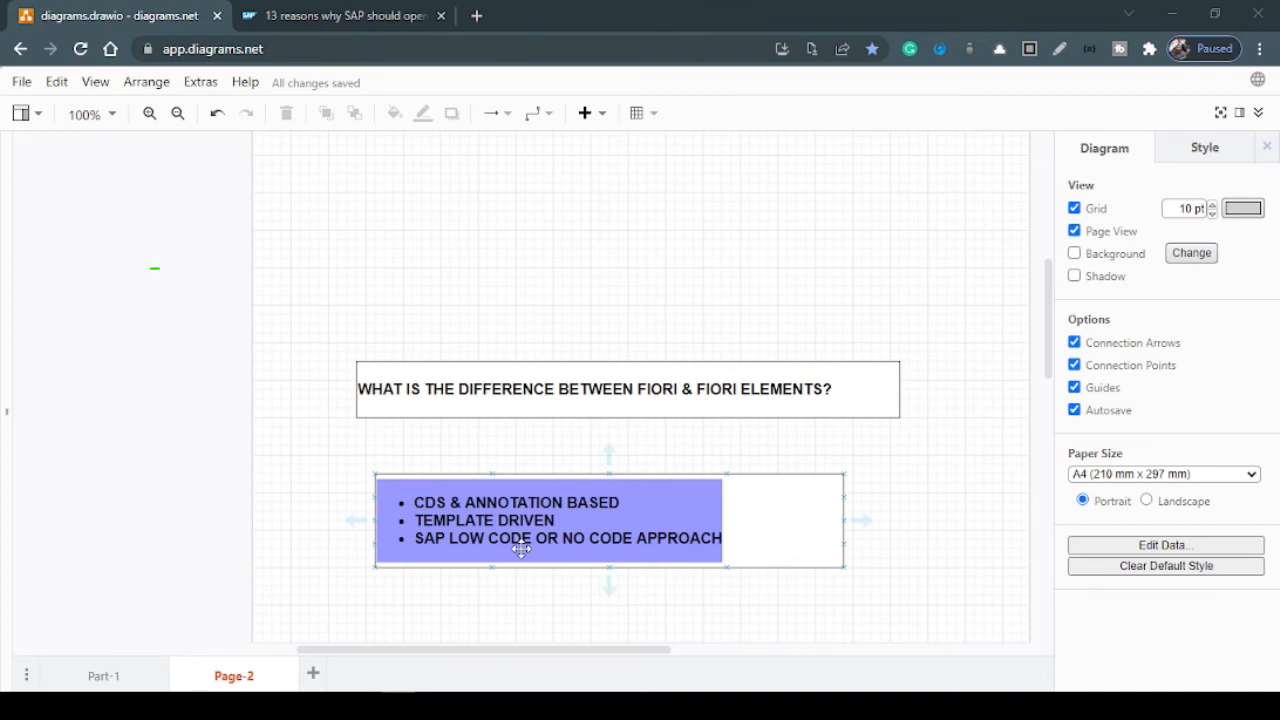
pyautogui.moveTo(490, 592)
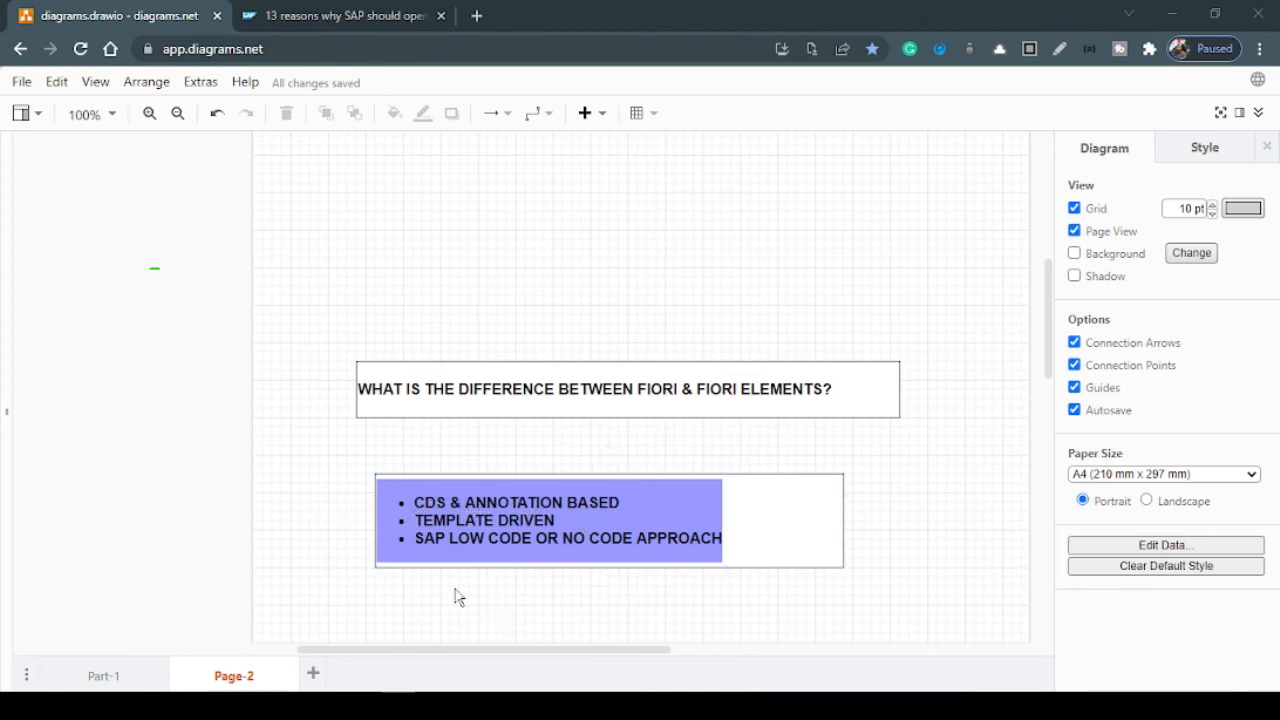
pyautogui.click(568, 520)
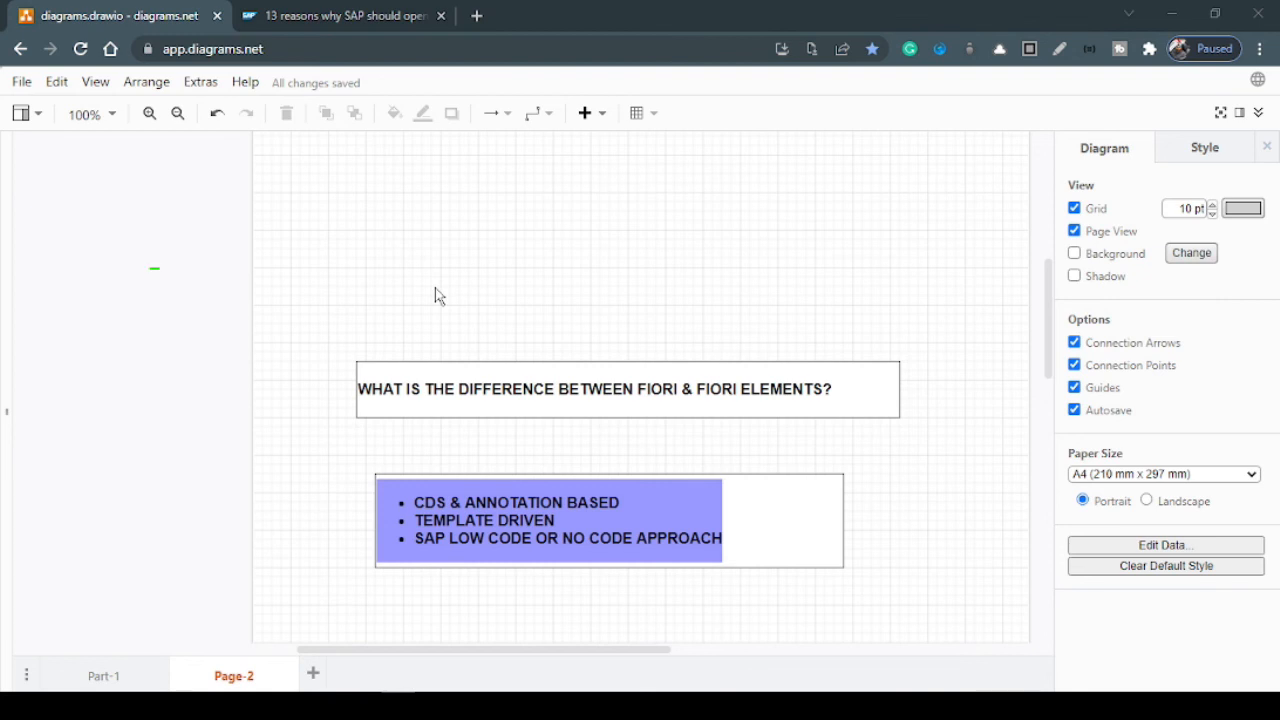
pyautogui.moveTo(682, 584)
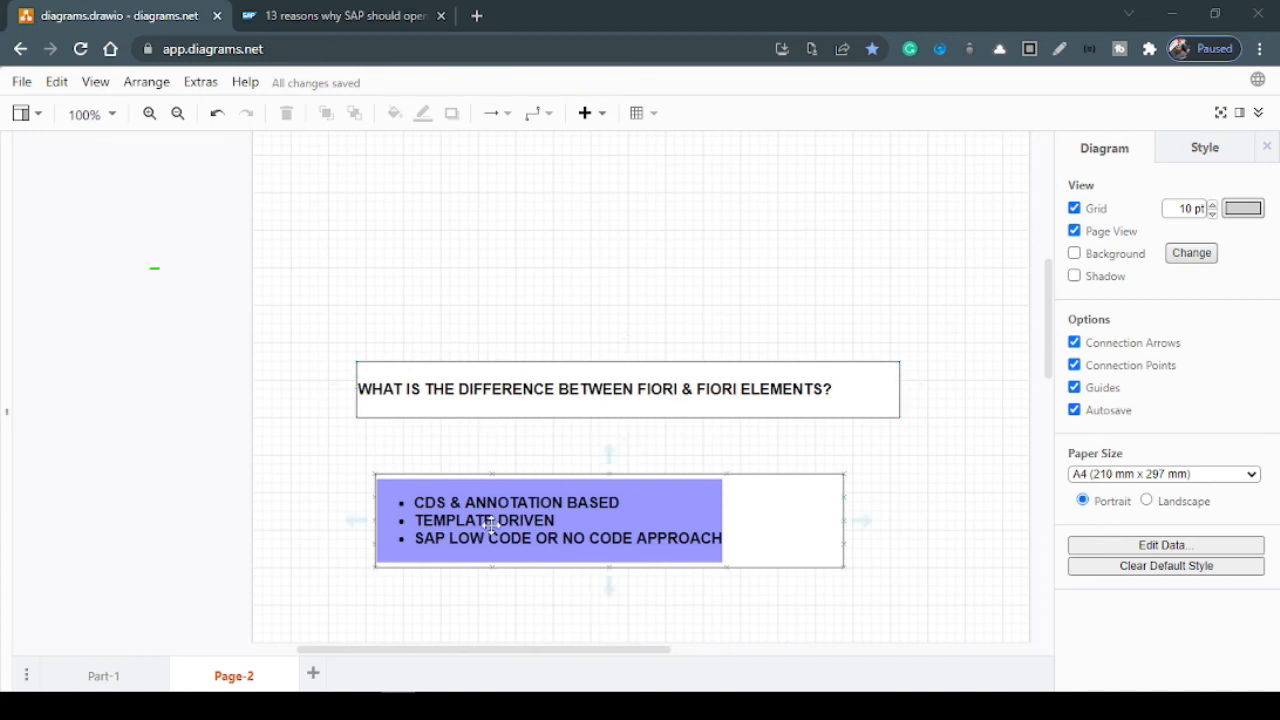
pyautogui.moveTo(524, 530)
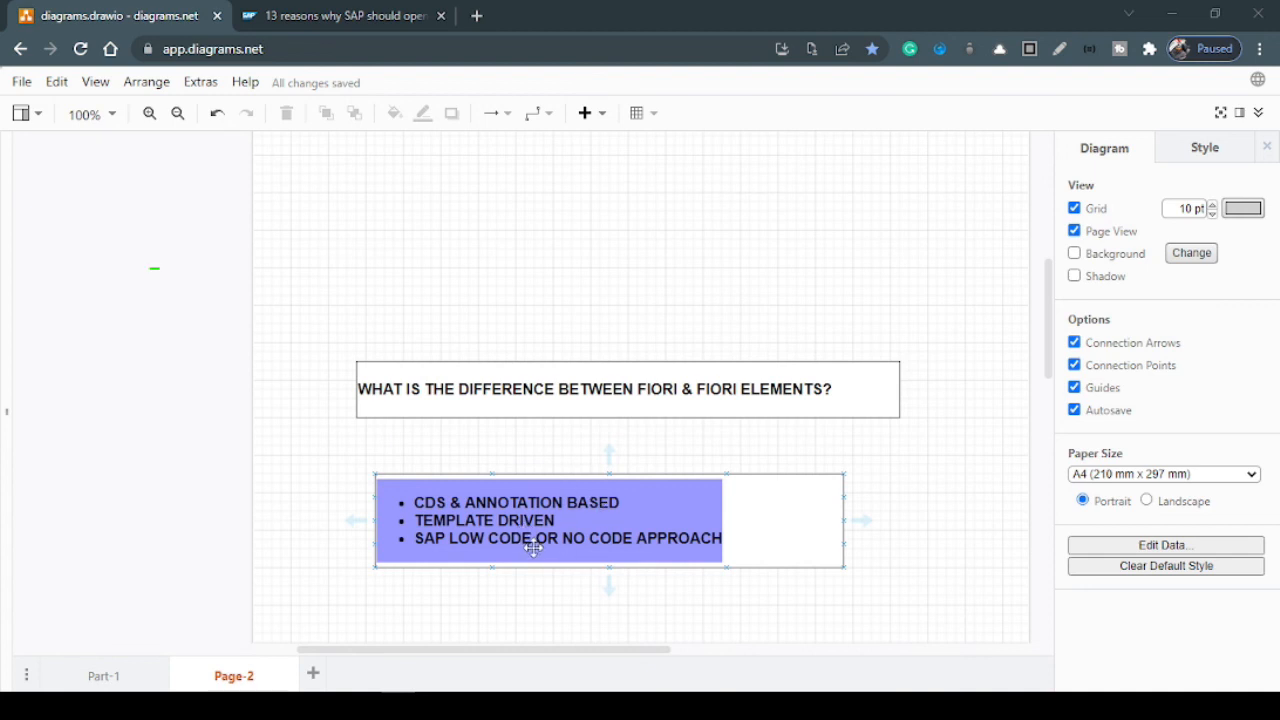
pyautogui.moveTo(538, 588)
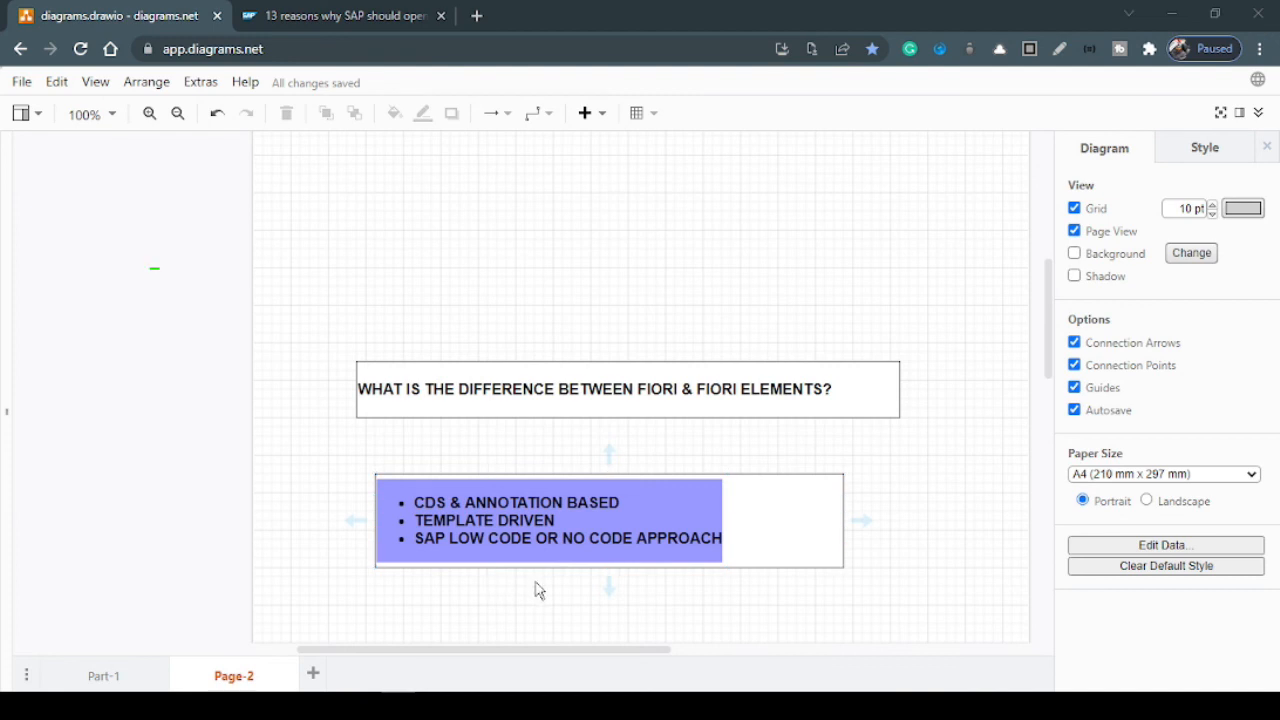
pyautogui.click(424, 536)
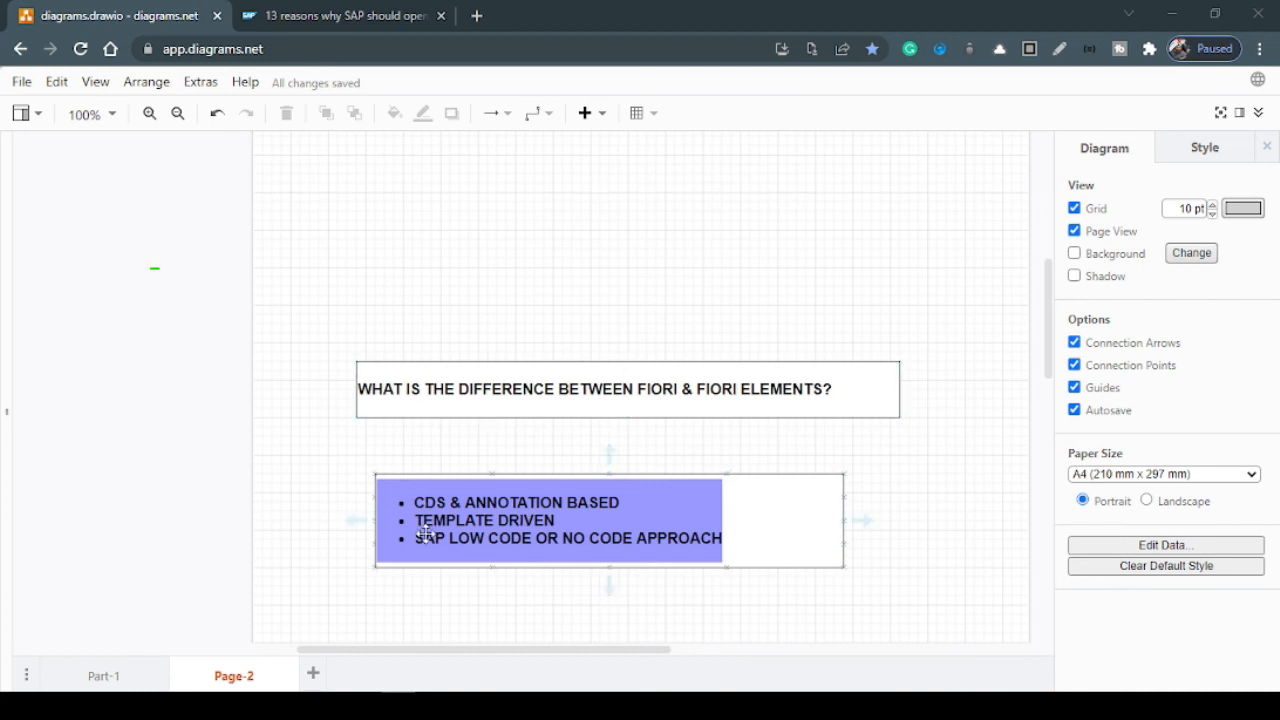
pyautogui.moveTo(530, 556)
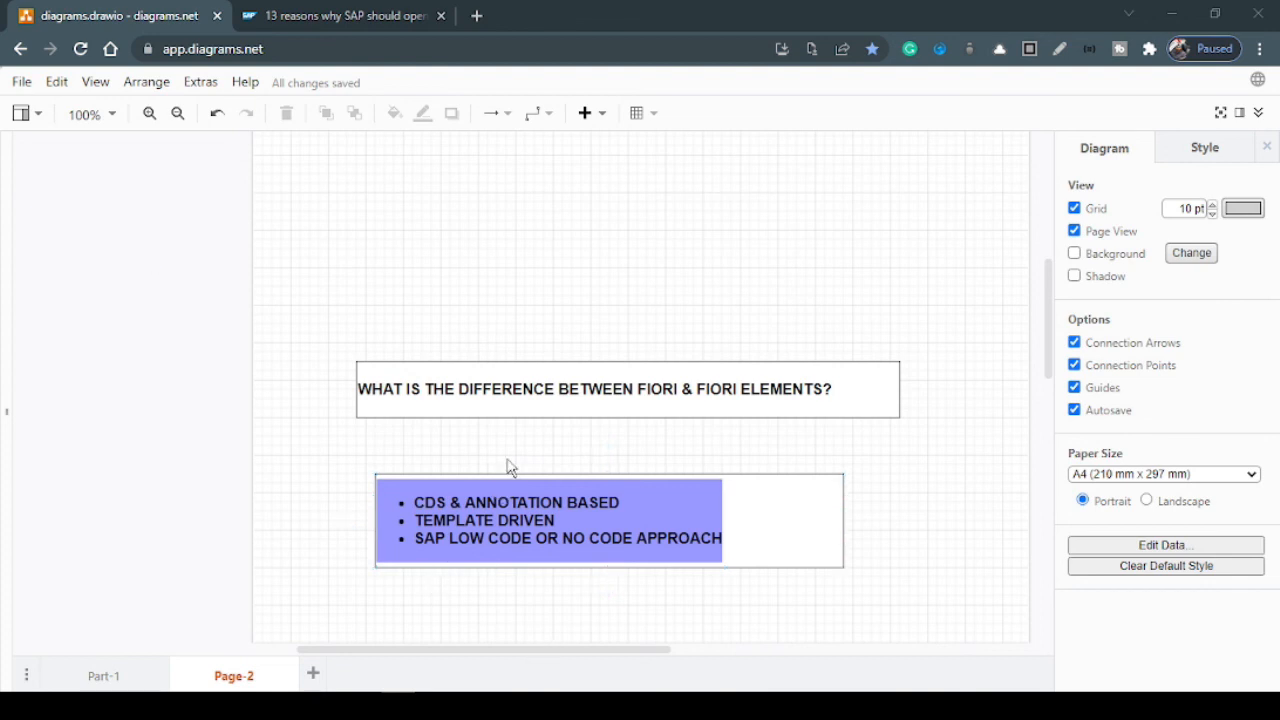
pyautogui.moveTo(476, 434)
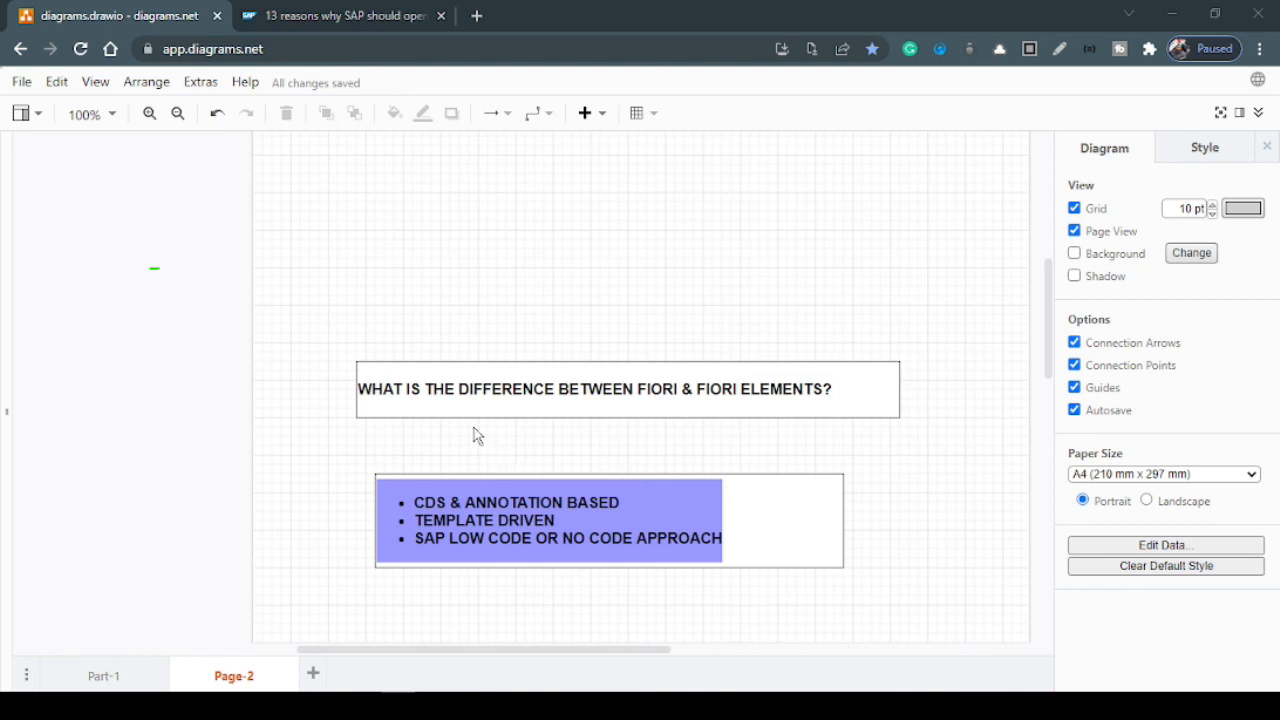
pyautogui.moveTo(462, 448)
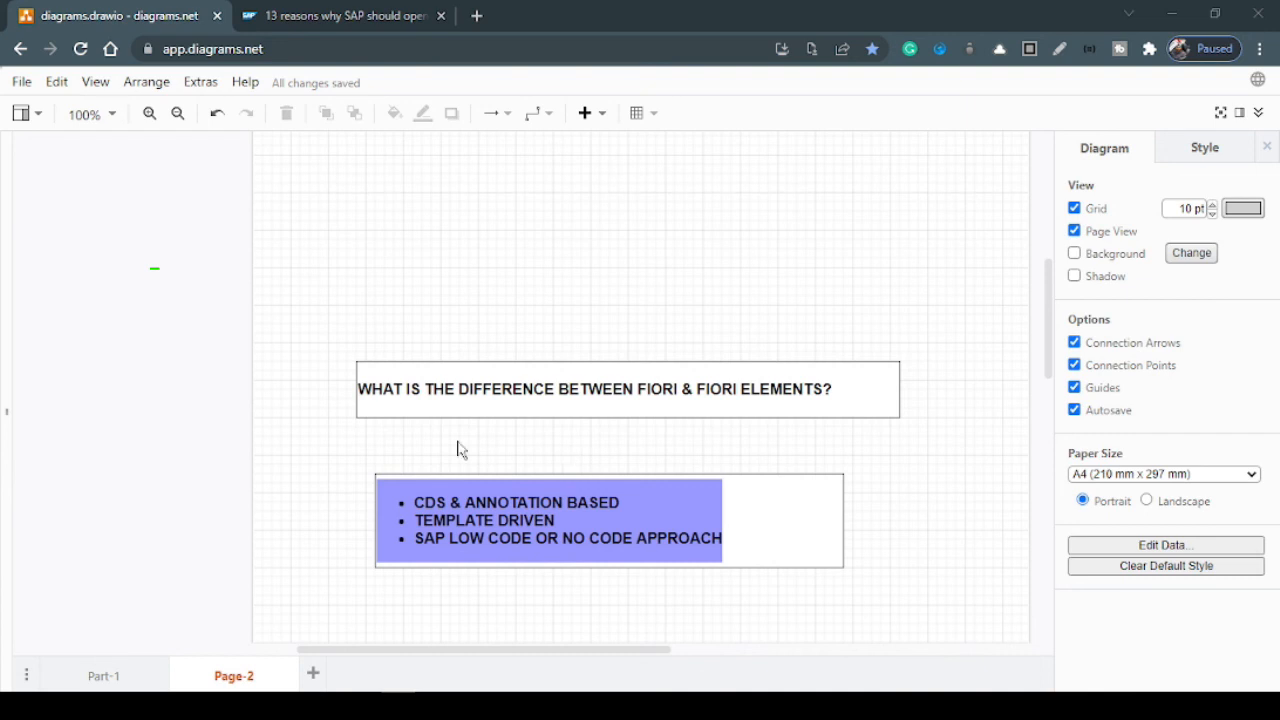